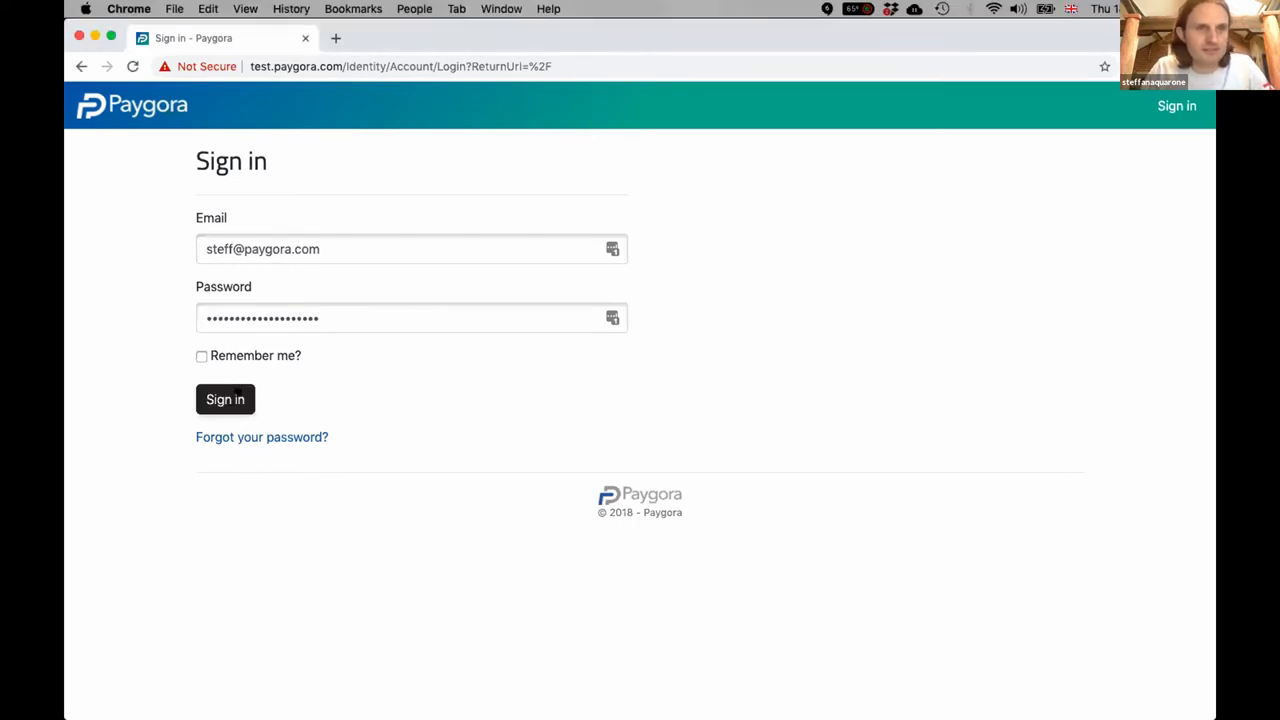
# Sign in with the saved credentials and start a new order from the header
pyautogui.click(224, 400)
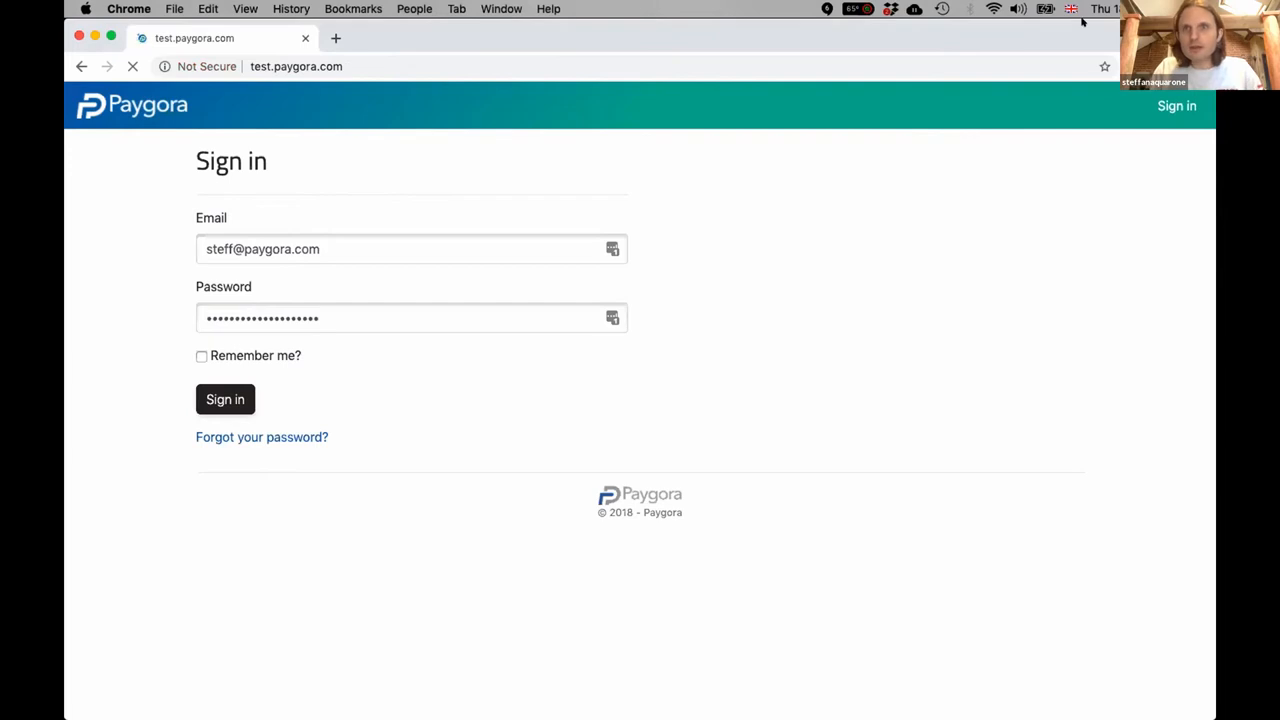
pyautogui.click(224, 400)
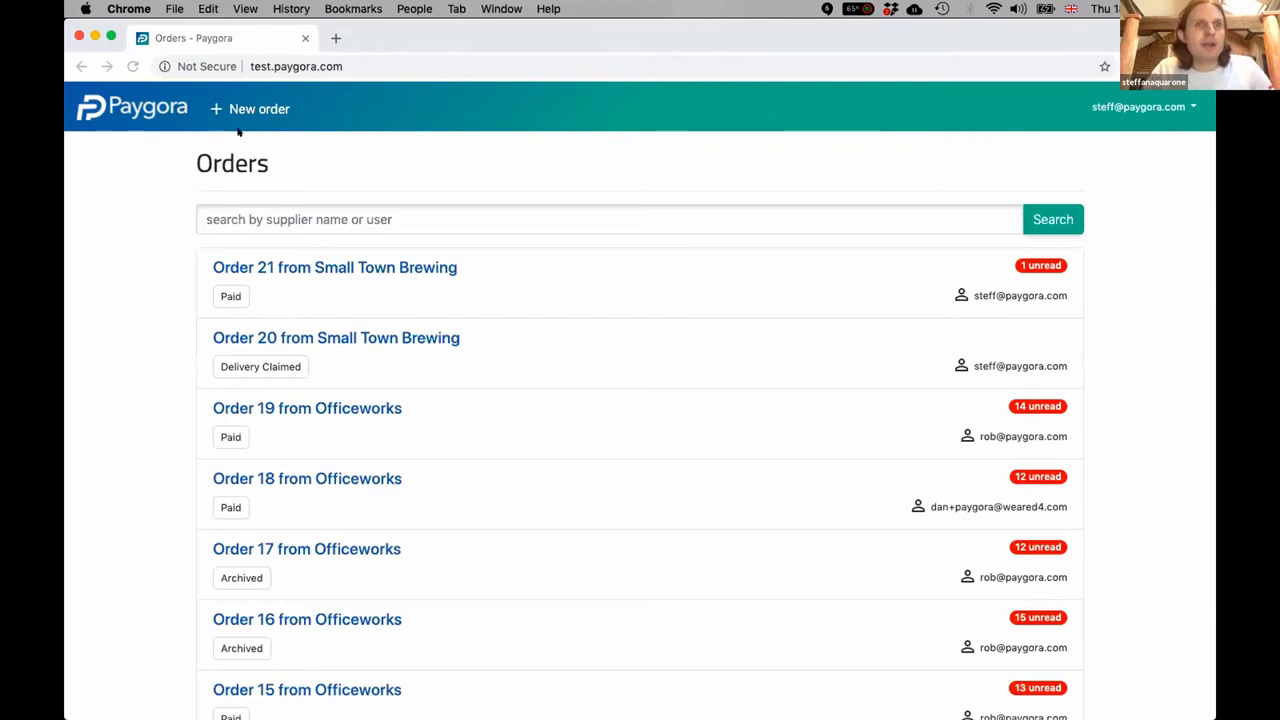
pyautogui.click(258, 108)
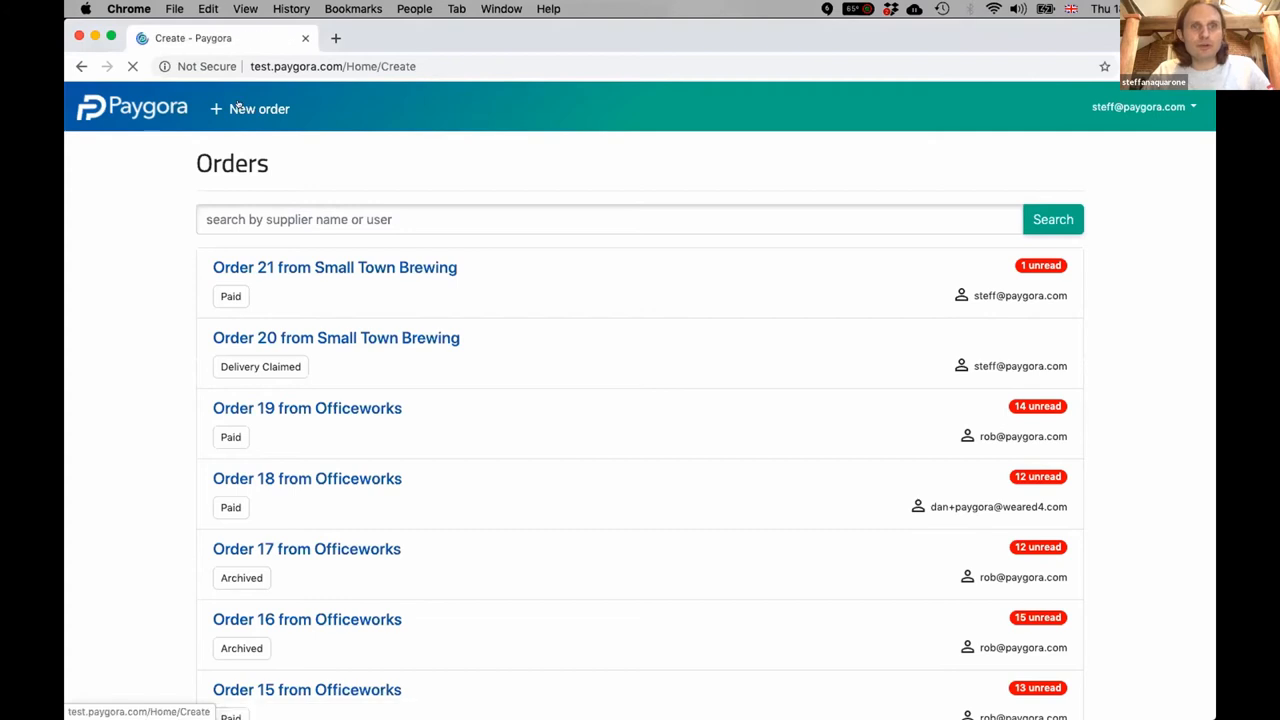
# Add 2 Barrel of IPA from supplier Small Town Brewing as an order line
pyautogui.click(260, 108)
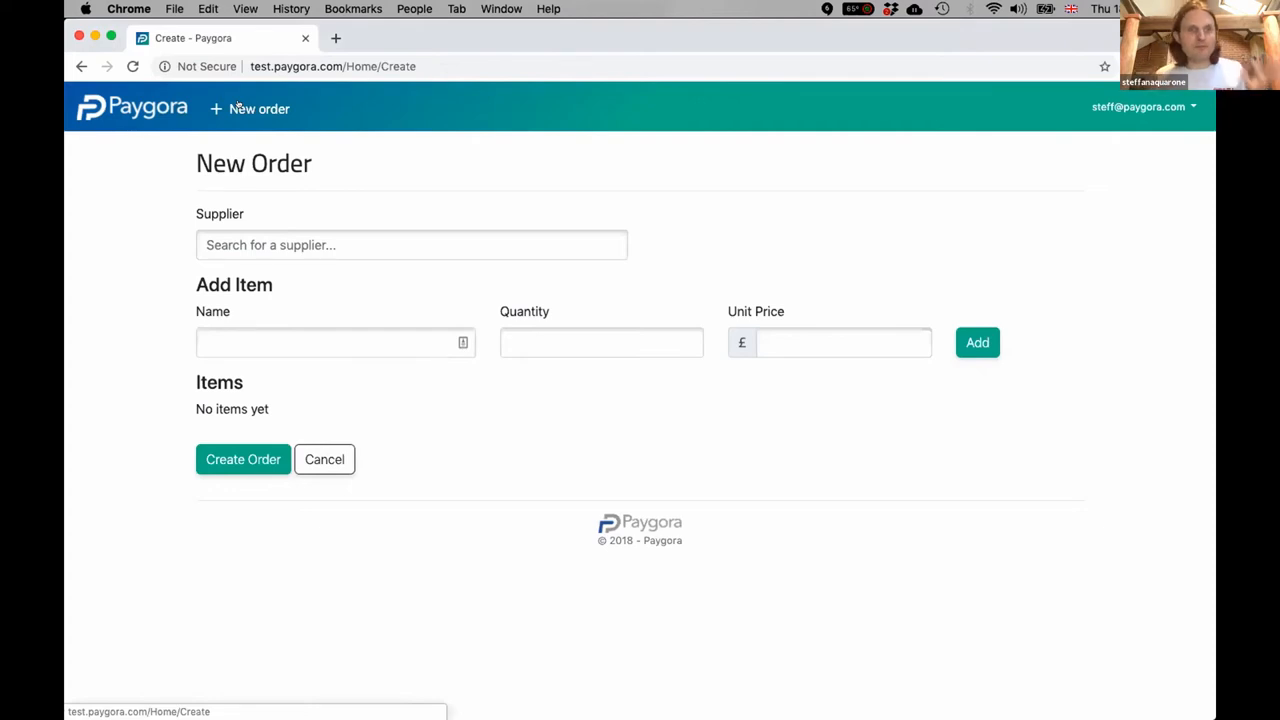
pyautogui.click(412, 244)
pyautogui.write('Small Town Brewing')
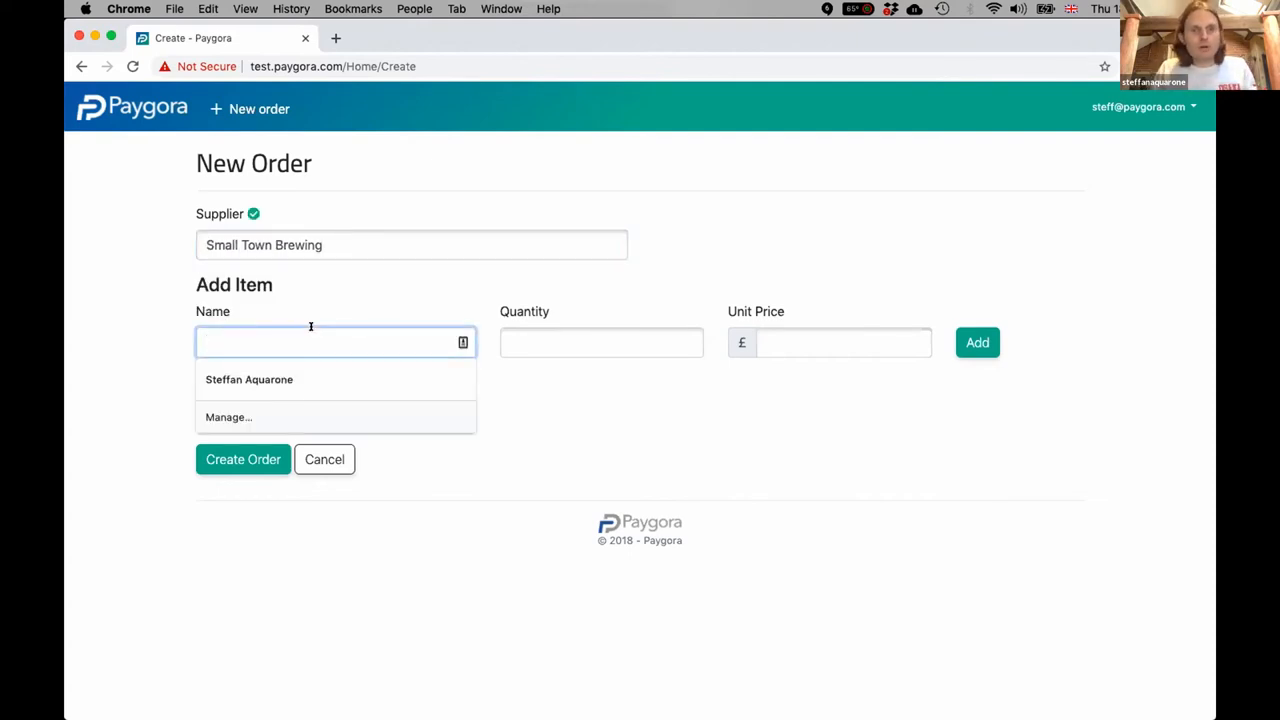
pyautogui.write('Berre')
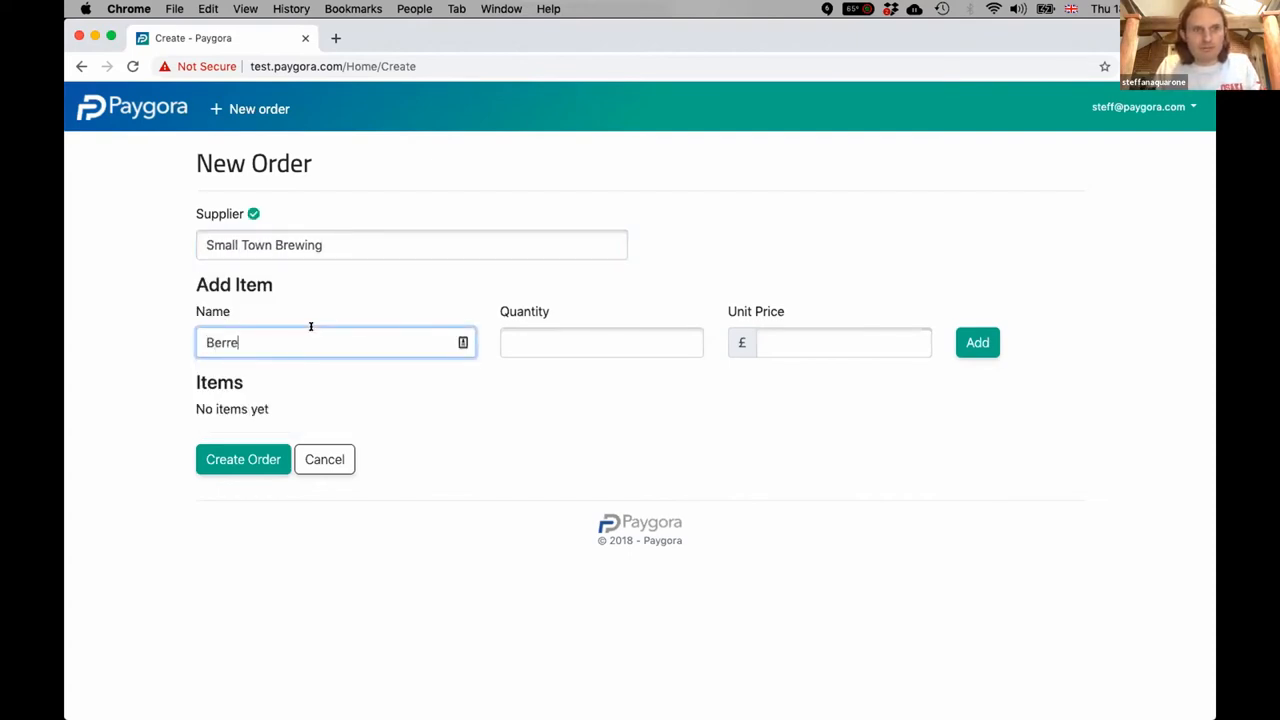
pyautogui.write('Barrel of IPA')
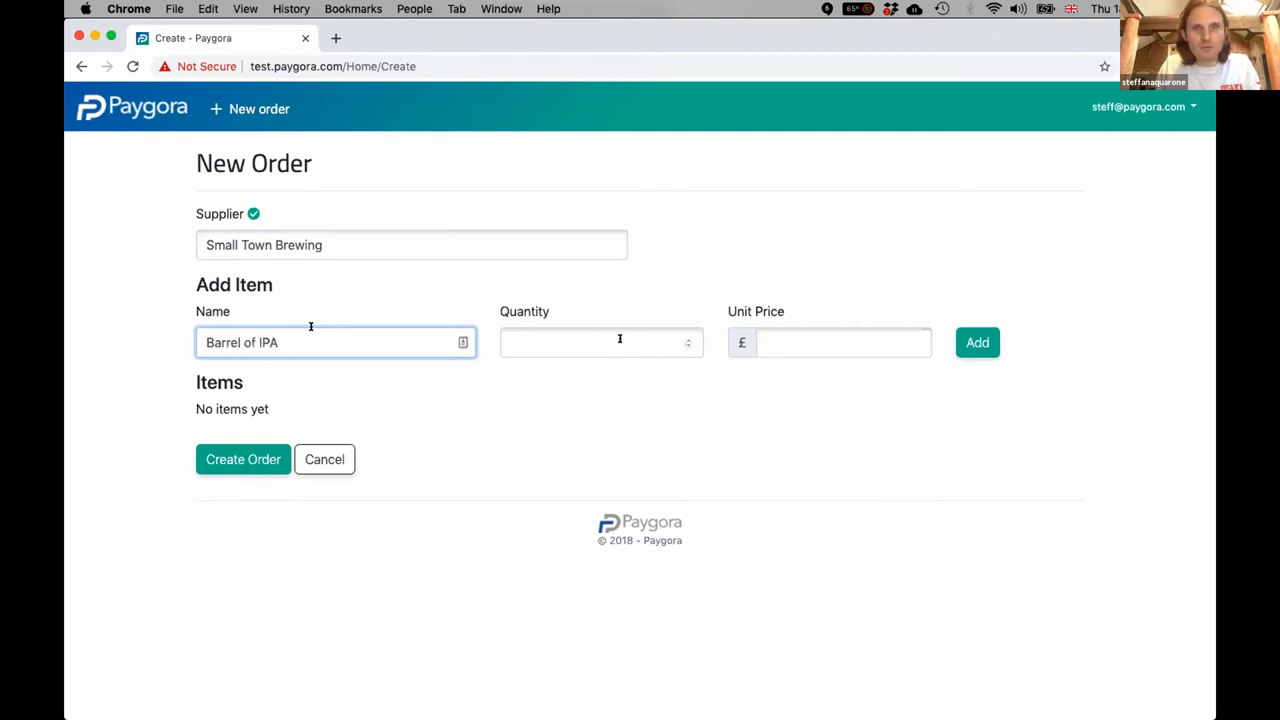
pyautogui.write('2')
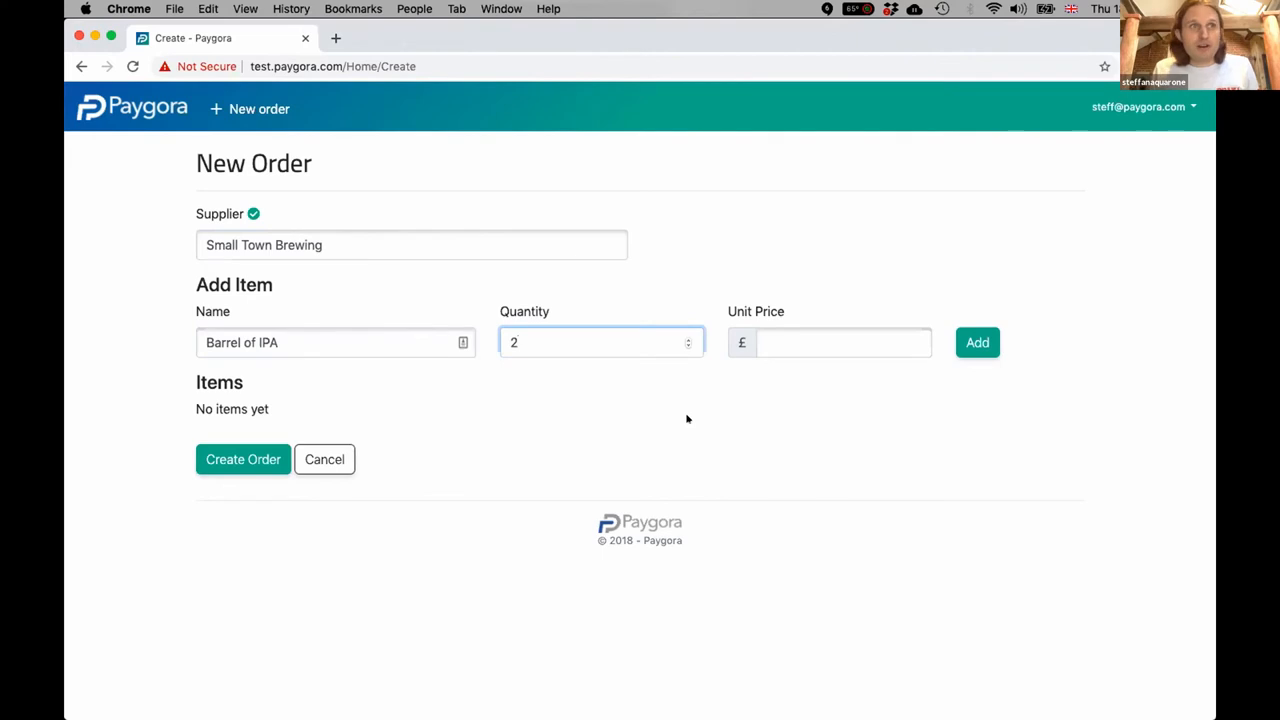
pyautogui.click(976, 342)
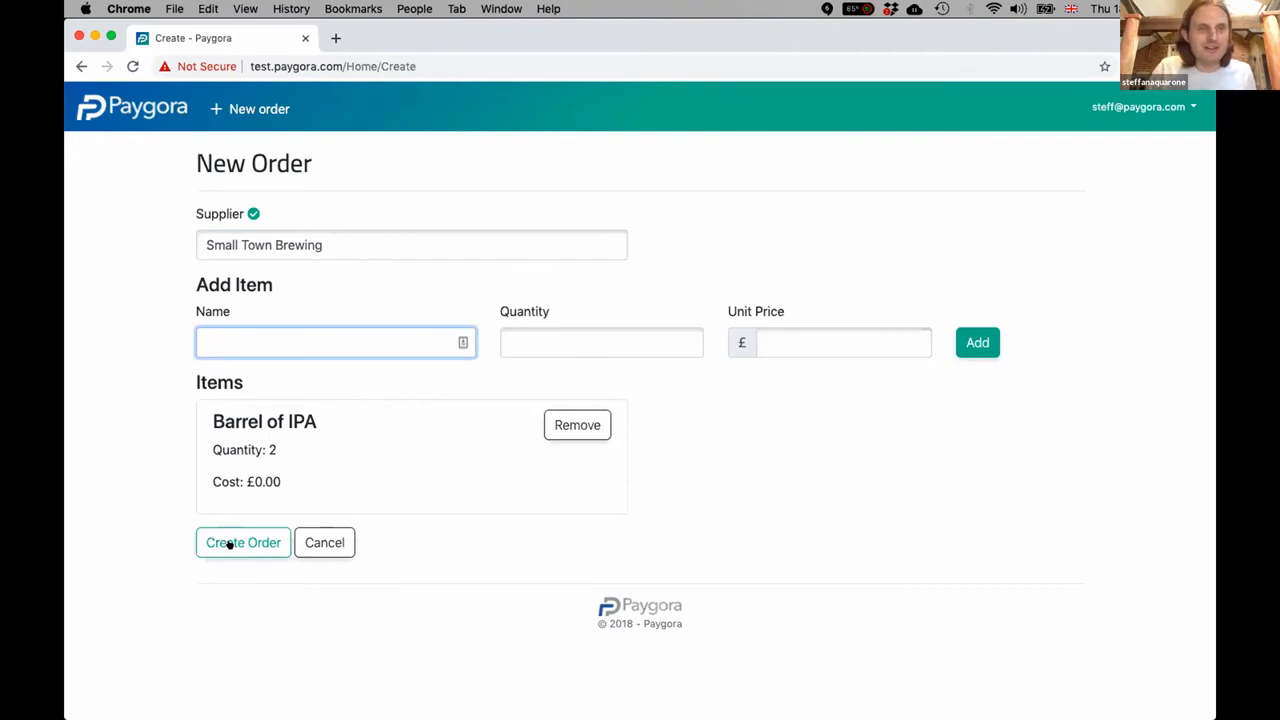
# Create the order as Order 22 and update the Barrel of IPA quantity to 20
pyautogui.click(244, 542)
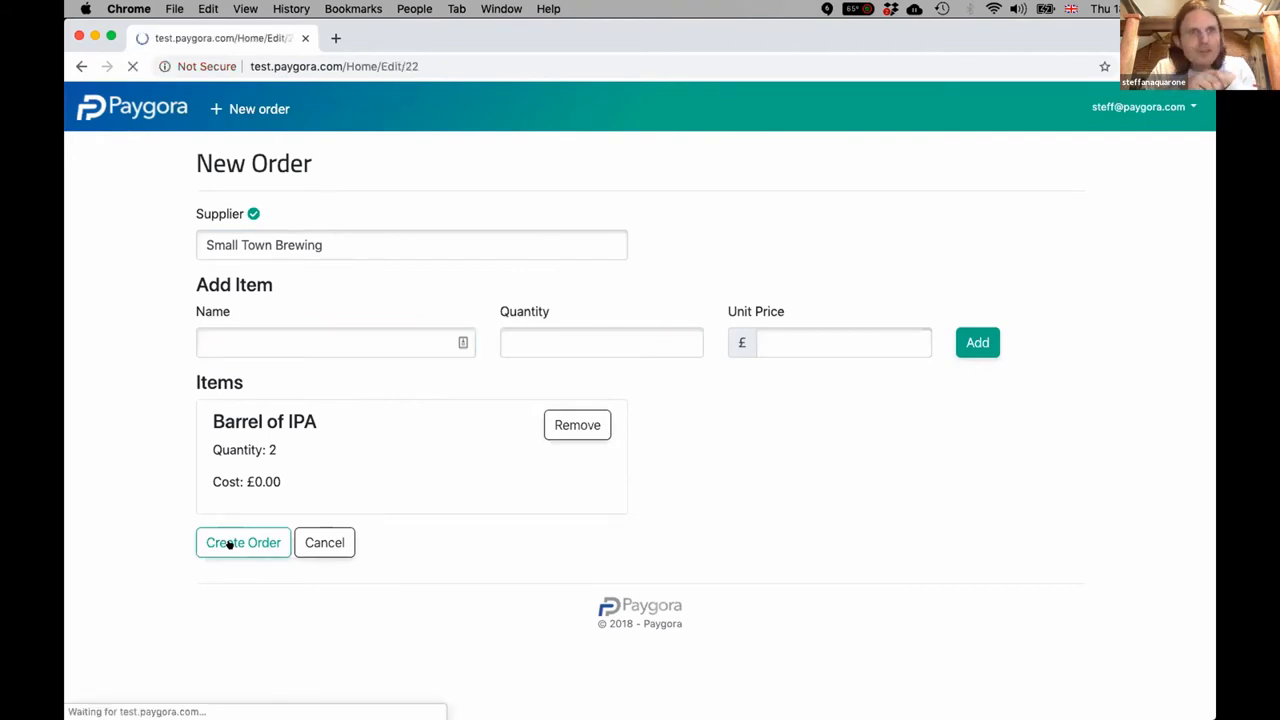
pyautogui.click(244, 542)
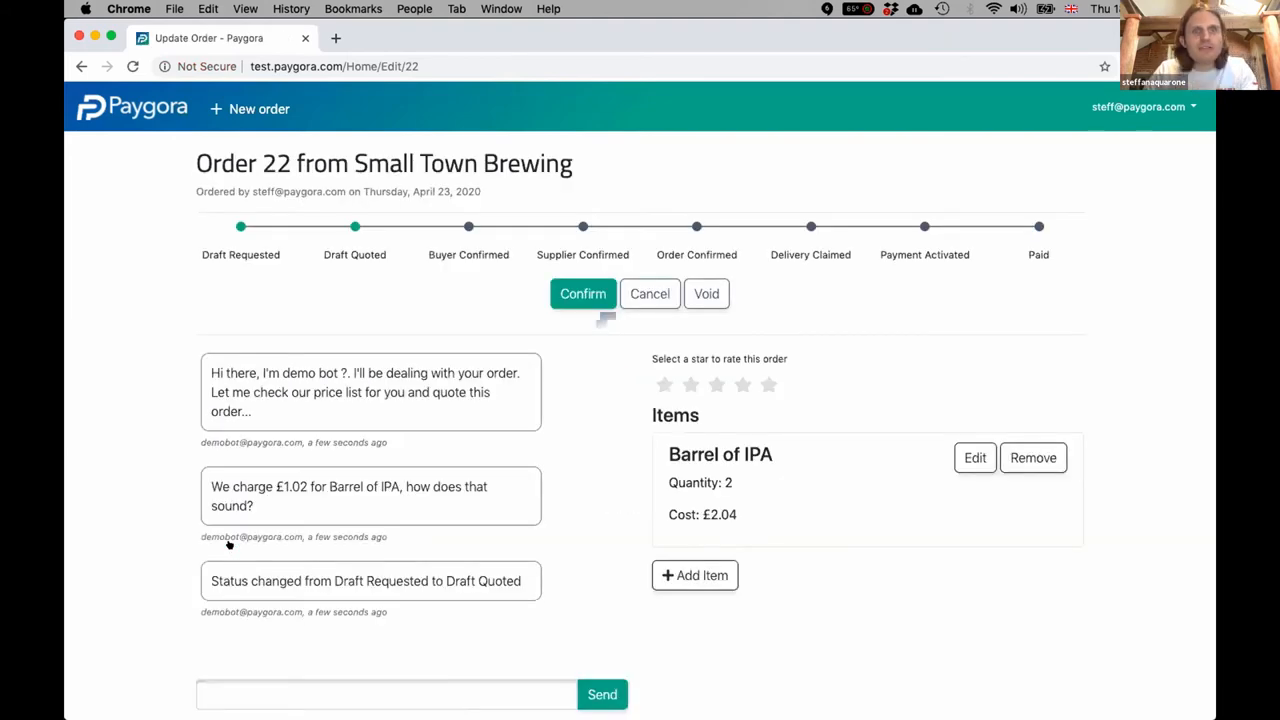
pyautogui.moveTo(296, 468)
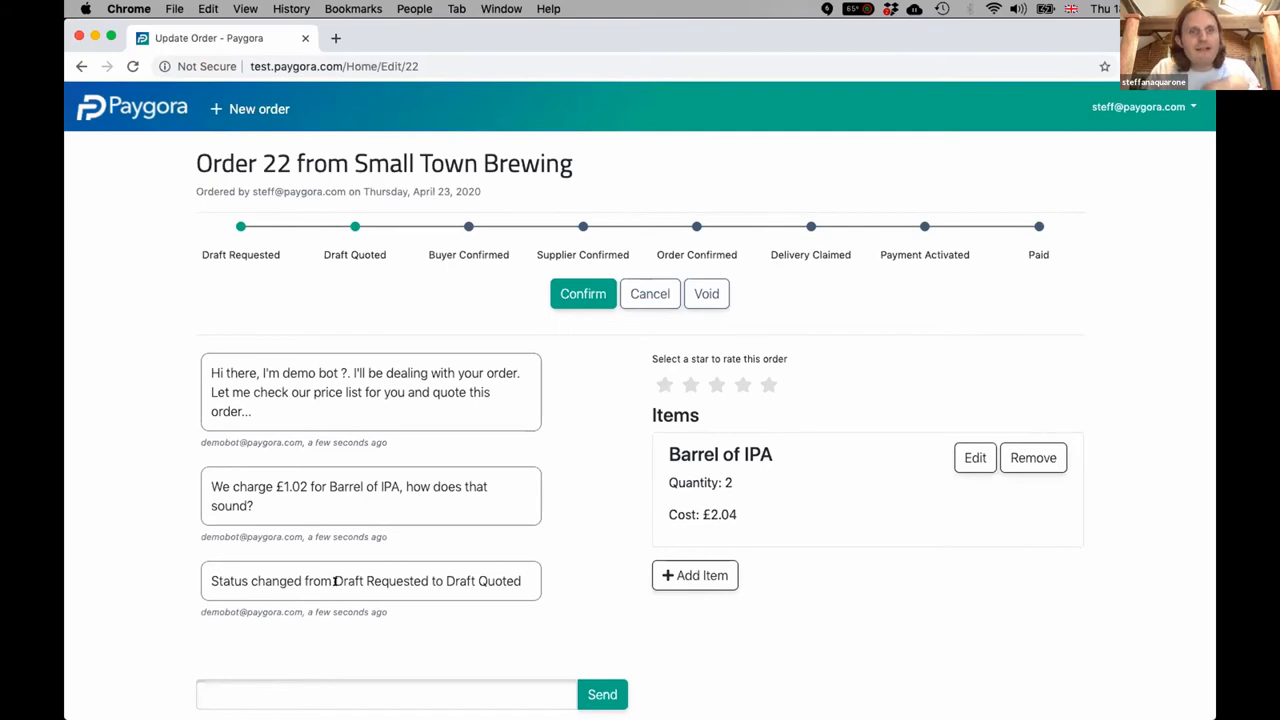
pyautogui.moveTo(298, 404)
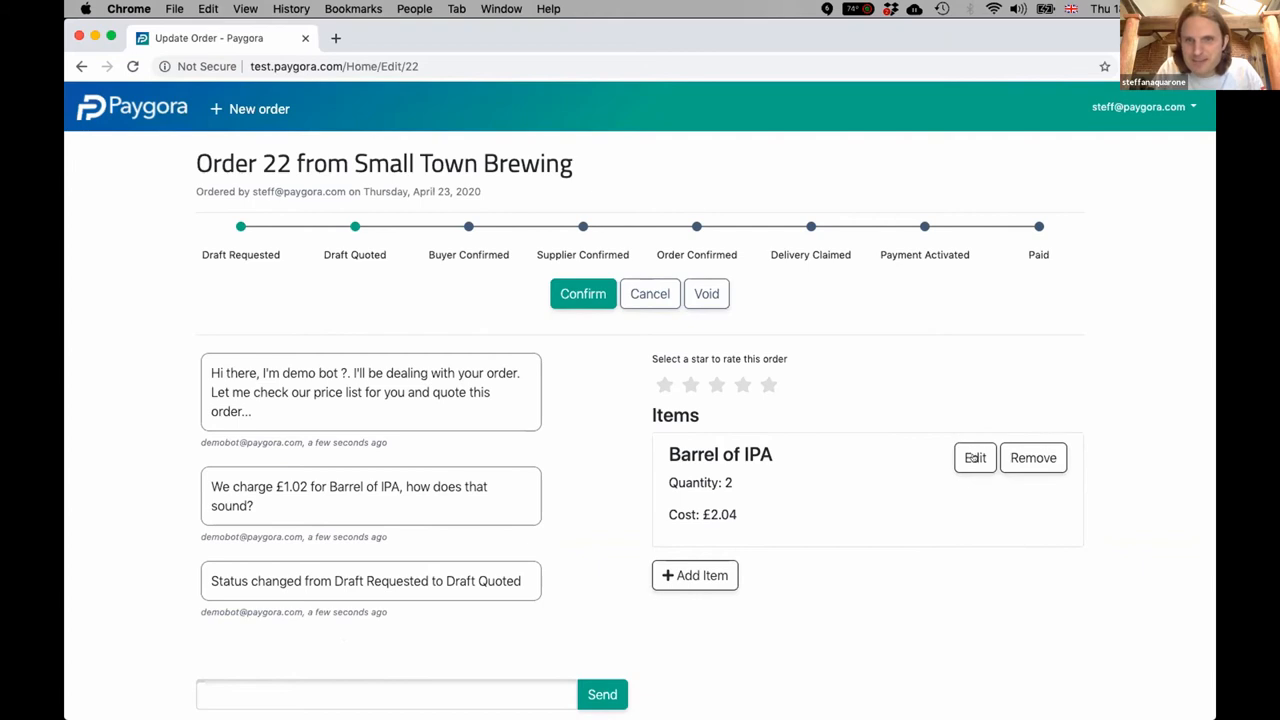
pyautogui.click(974, 456)
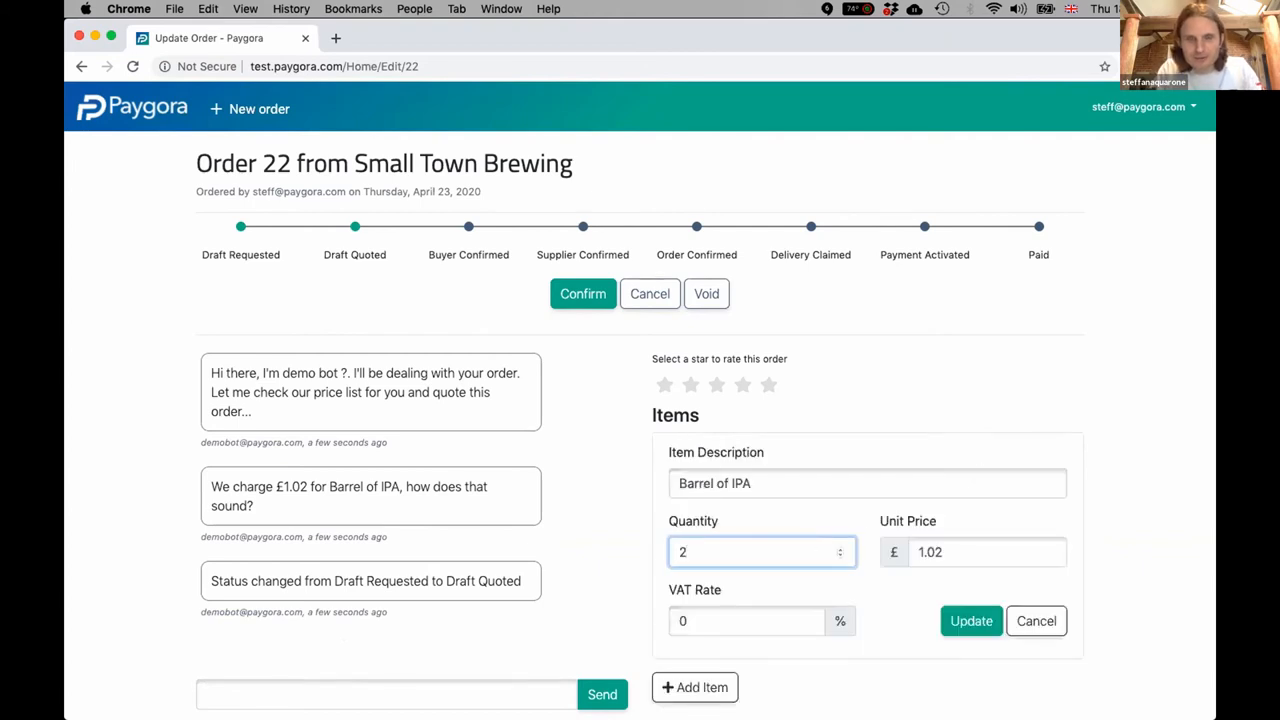
pyautogui.click(970, 620)
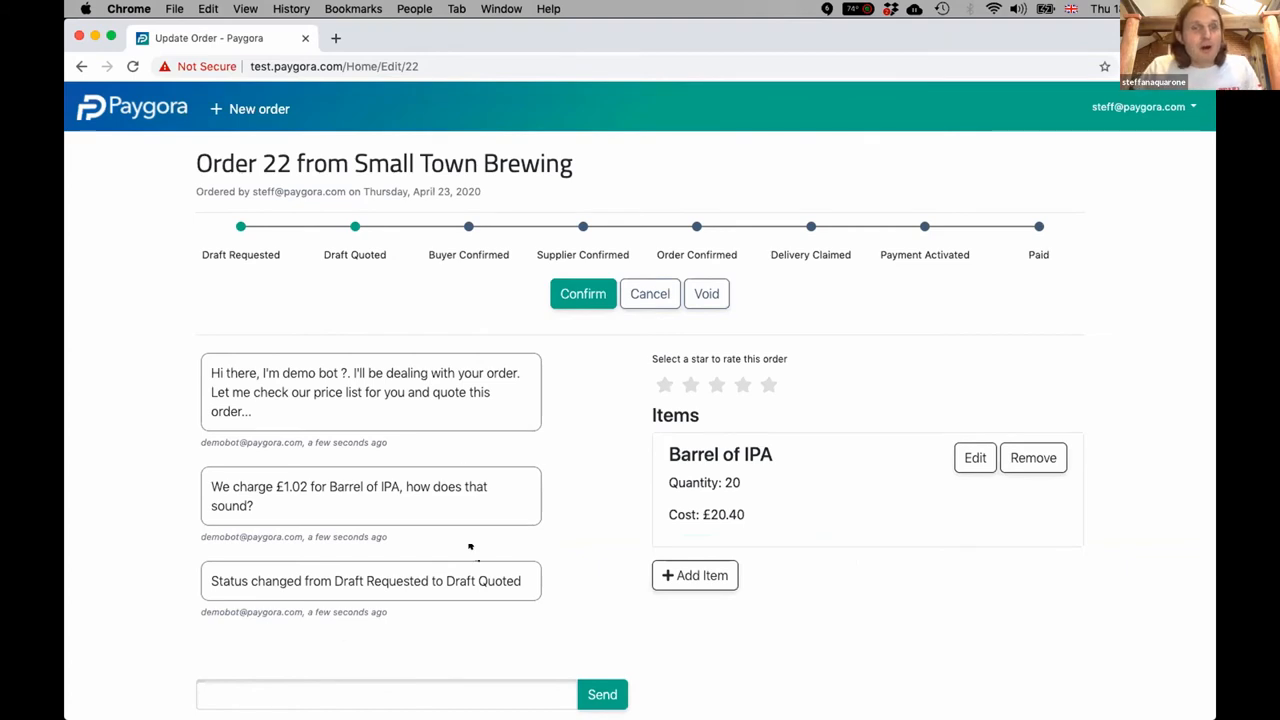
# Send 'Thanks that's great!' in Order 22's conversation and view the supplier's reply
pyautogui.scroll(-3)
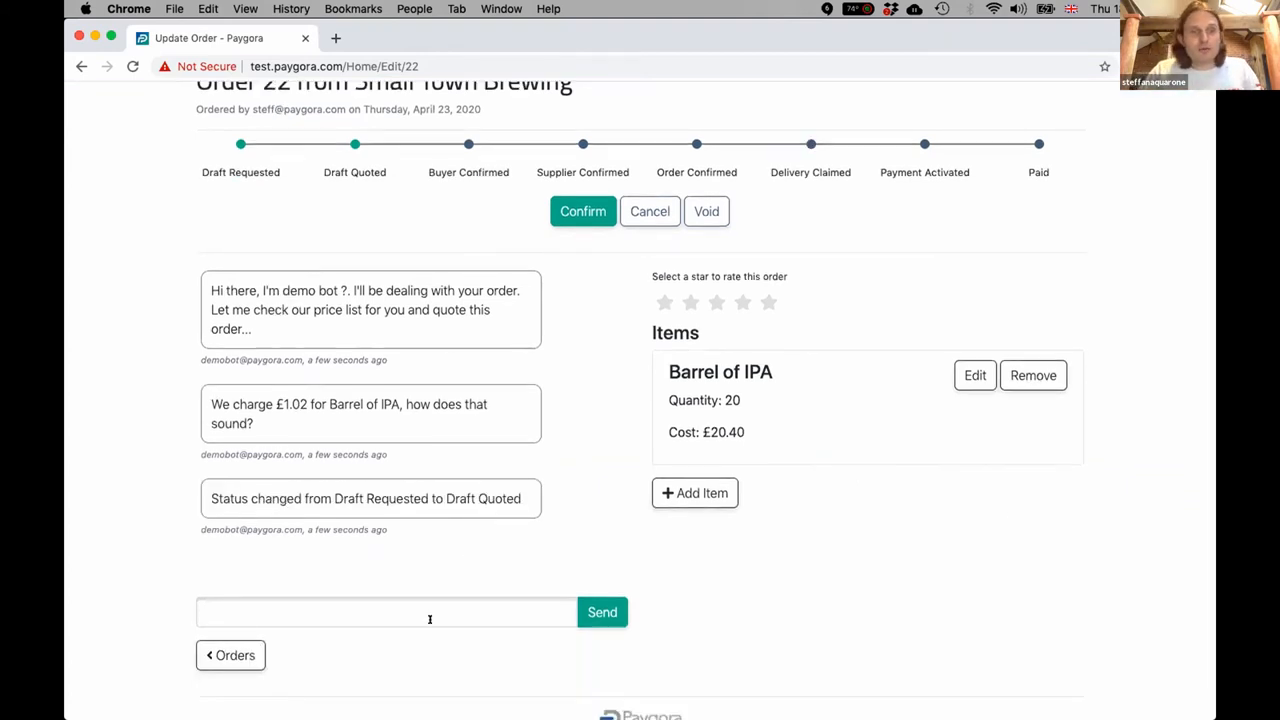
pyautogui.write('T')
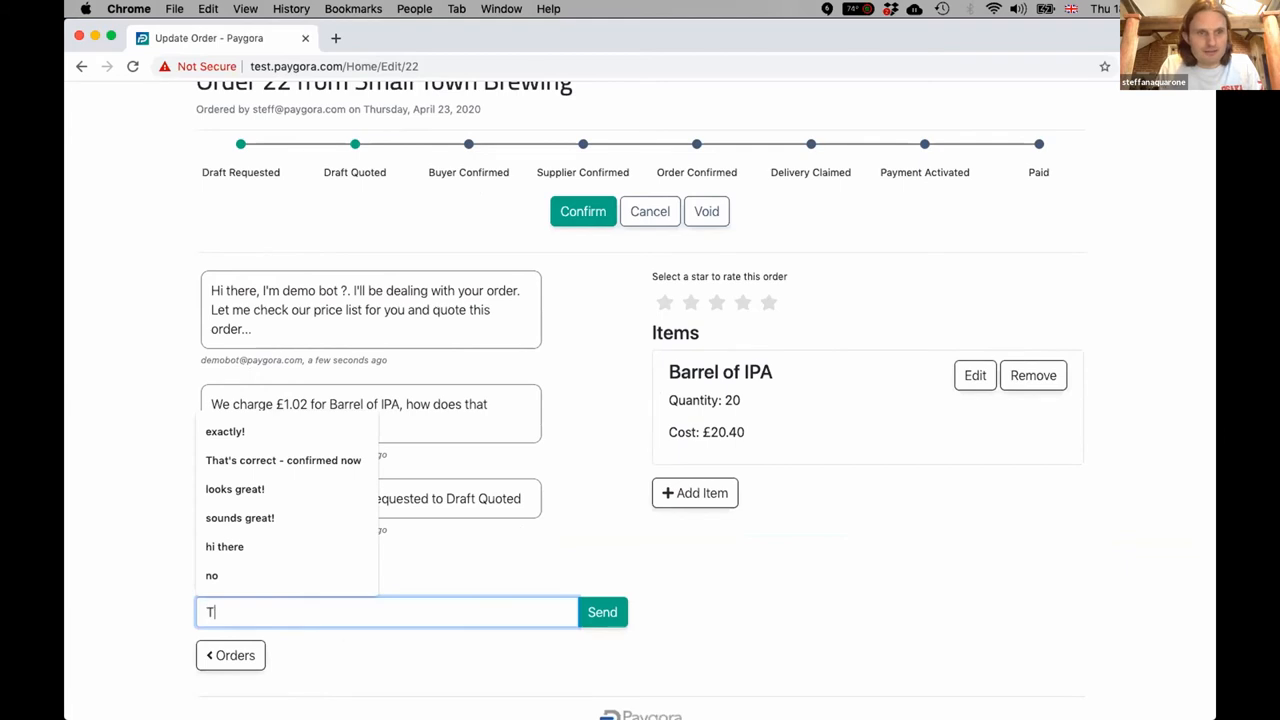
pyautogui.write("Thanks that's great!")
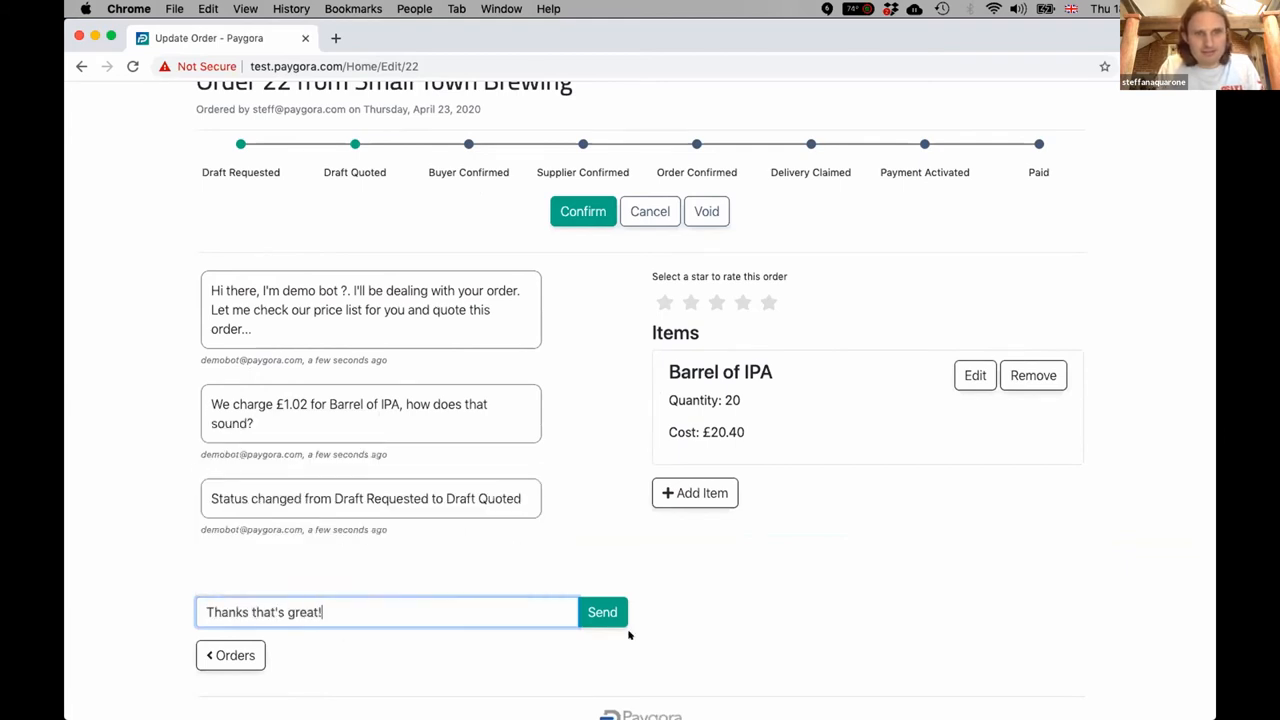
pyautogui.click(602, 612)
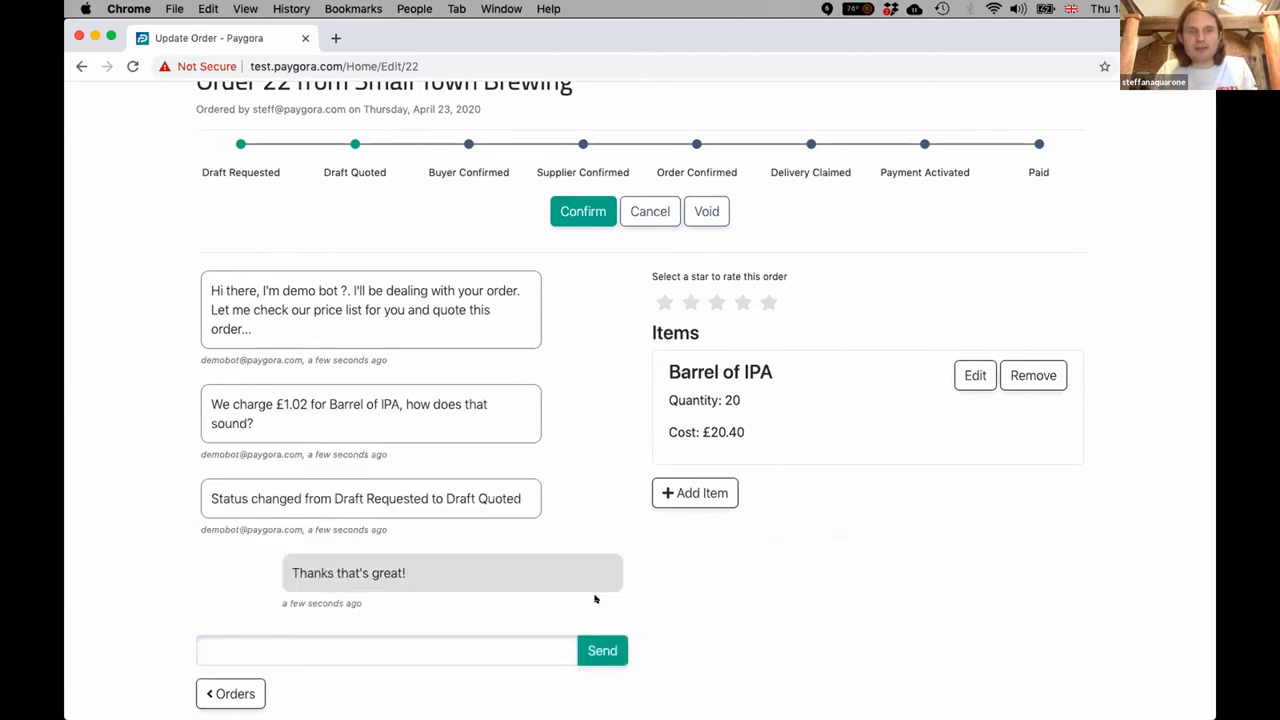
pyautogui.click(602, 650)
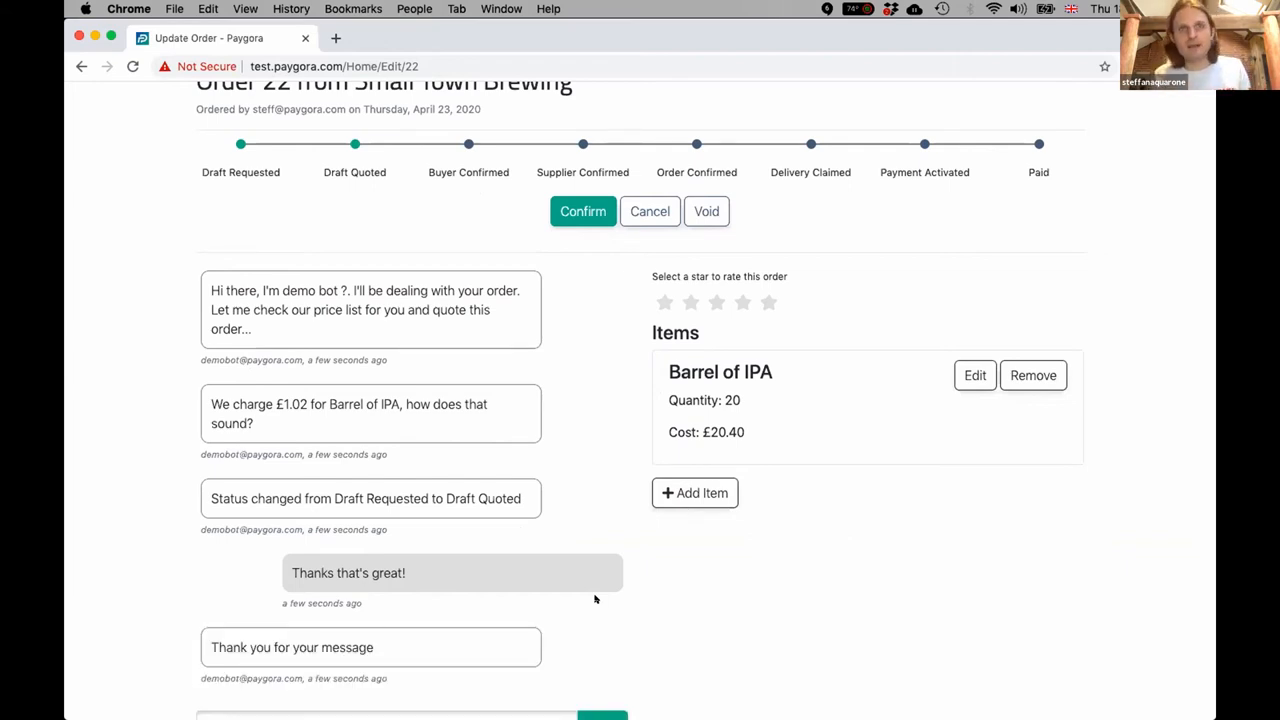
pyautogui.moveTo(476, 600)
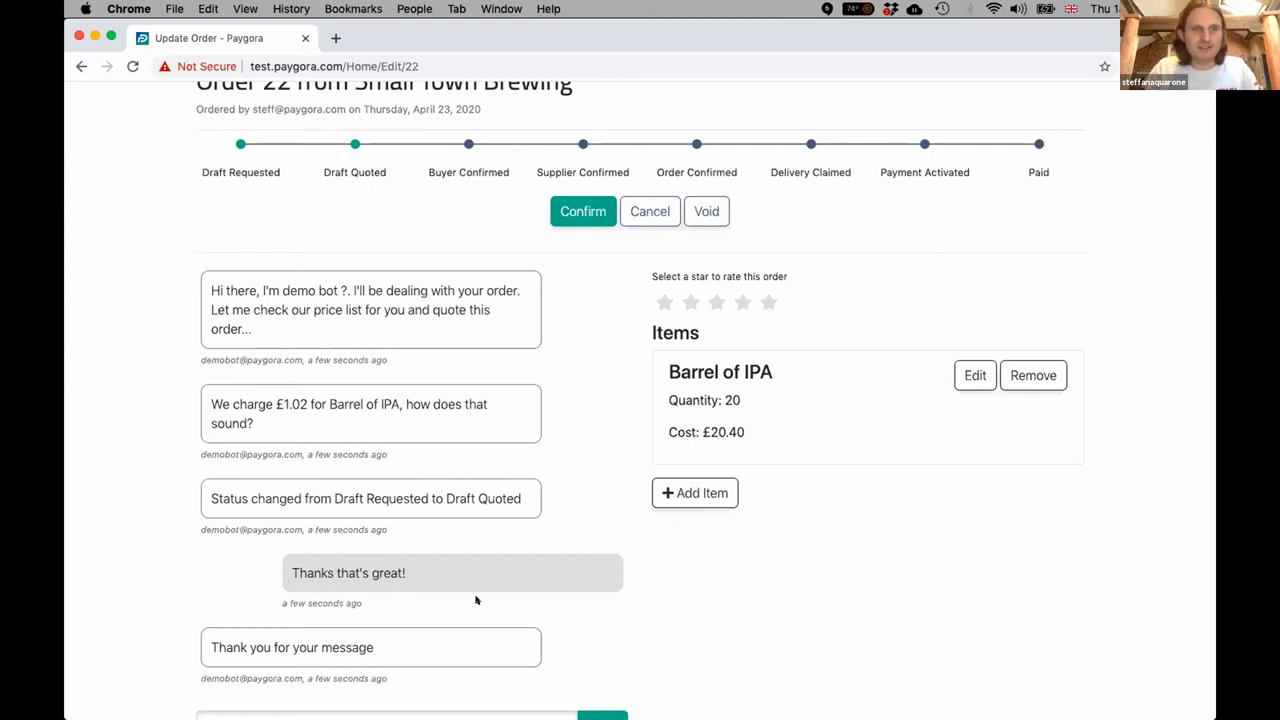
pyautogui.scroll(-3)
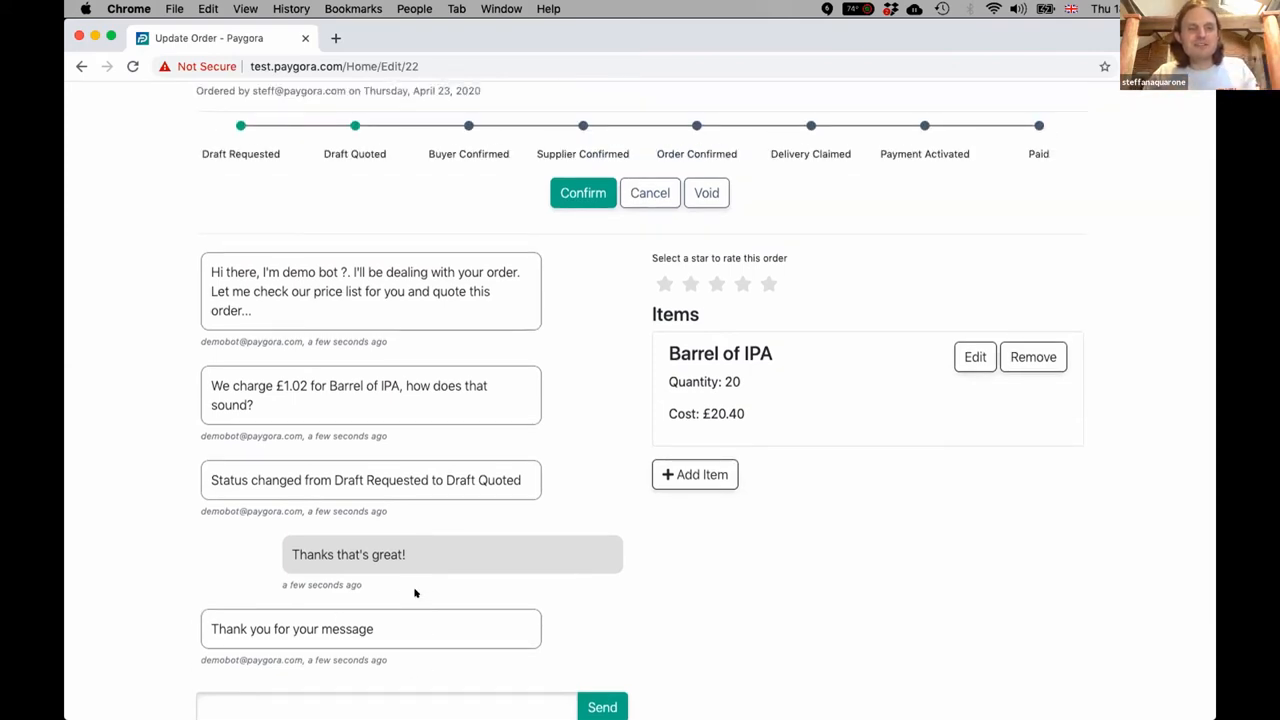
pyautogui.scroll(-3)
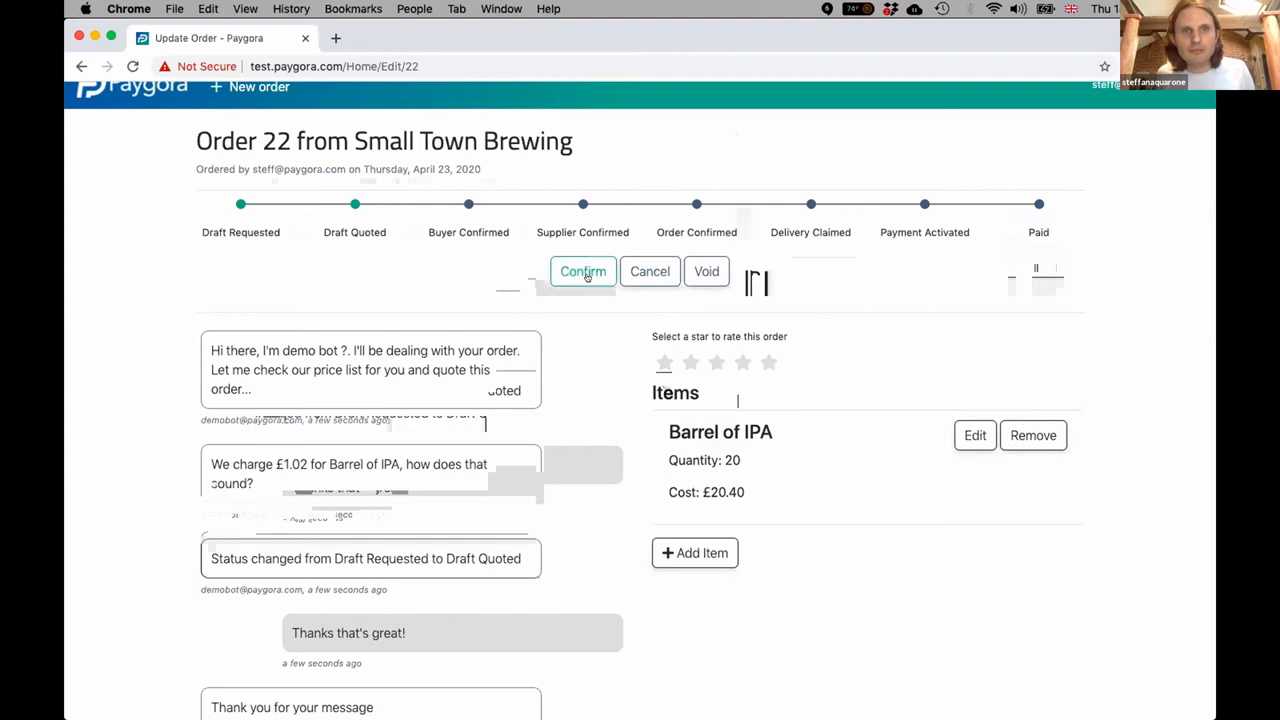
# Confirm Order 22 as the buyer so it advances to Supplier Confirmed
pyautogui.click(584, 272)
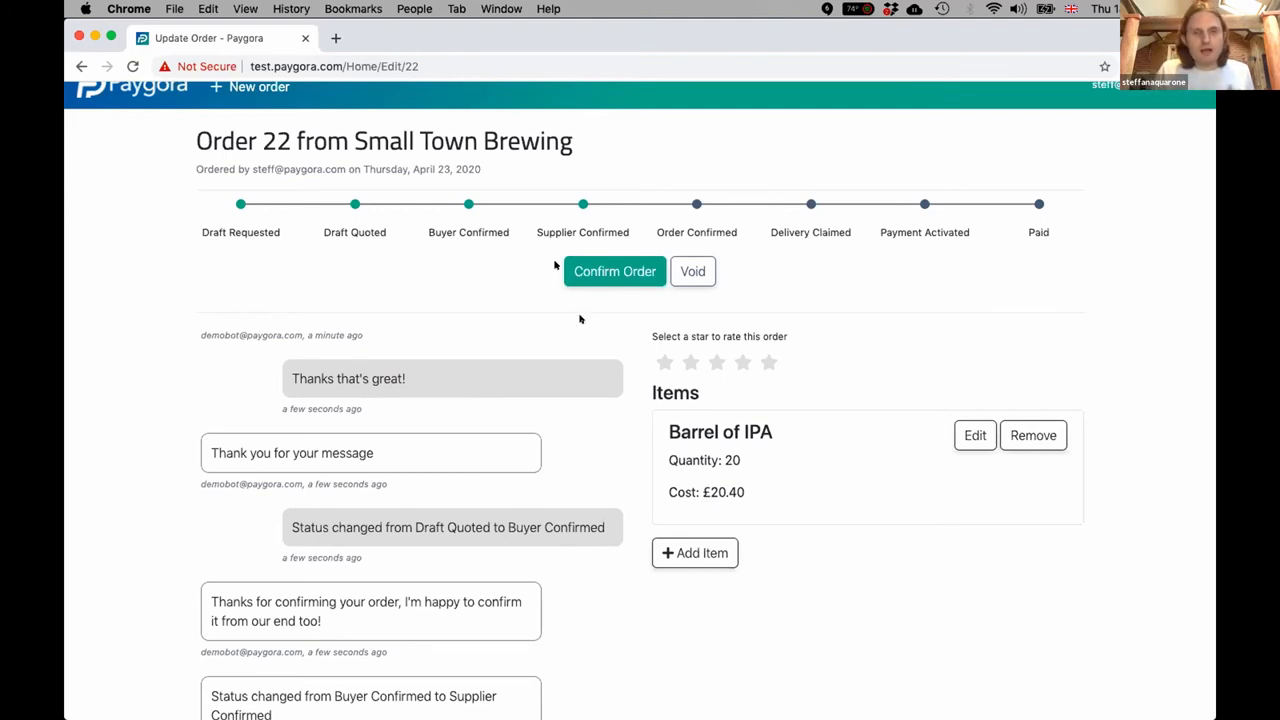
pyautogui.moveTo(596, 304)
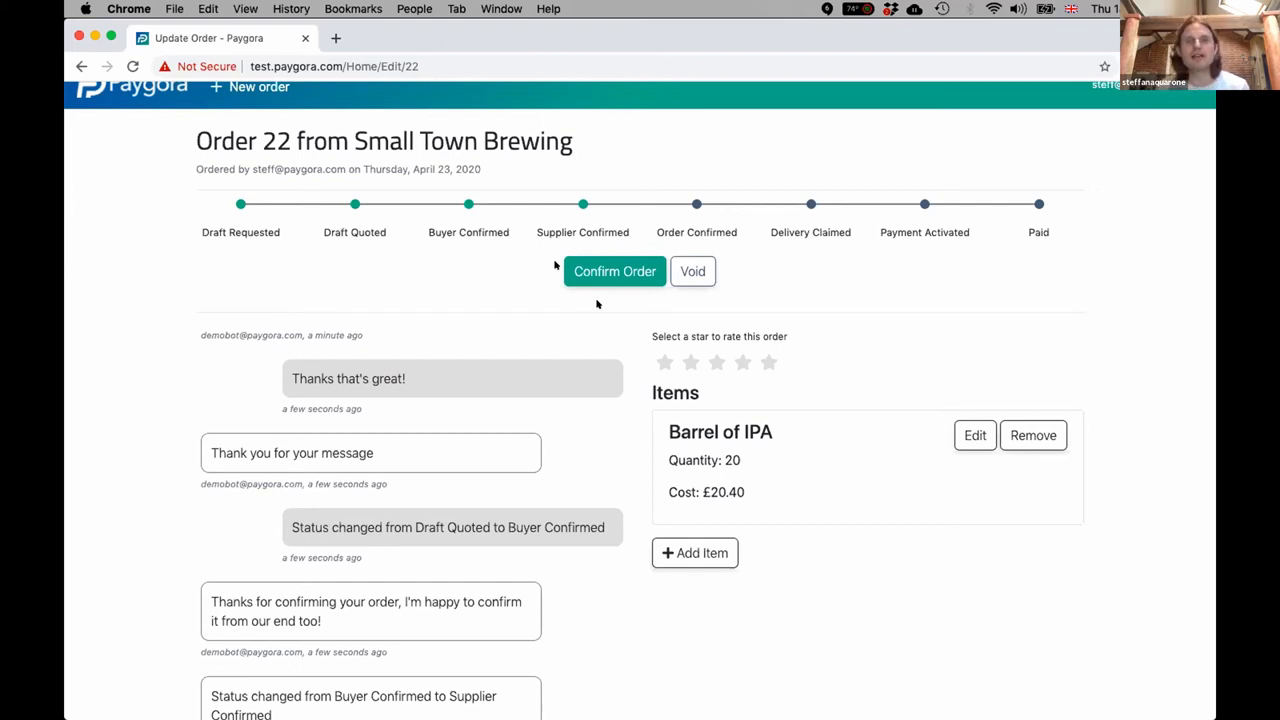
pyautogui.moveTo(614, 272)
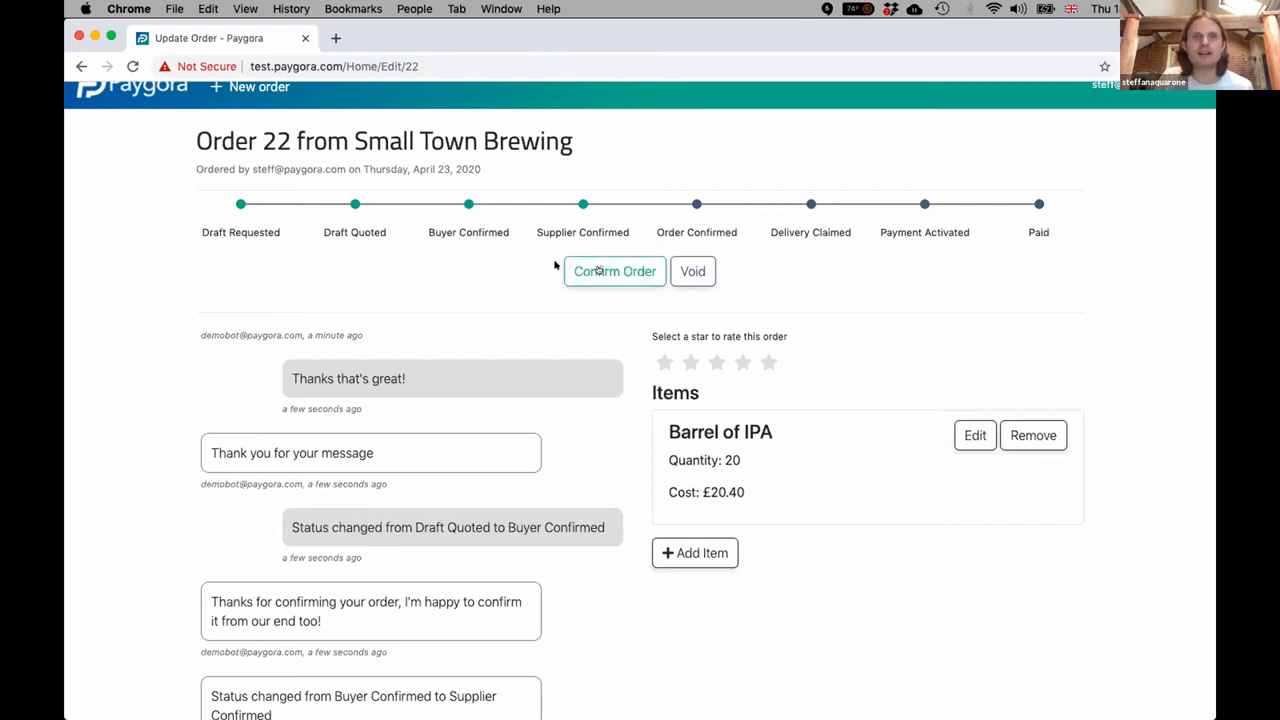
# Confirm Order 22, then mark goods received to activate the £20.40 payment
pyautogui.click(616, 272)
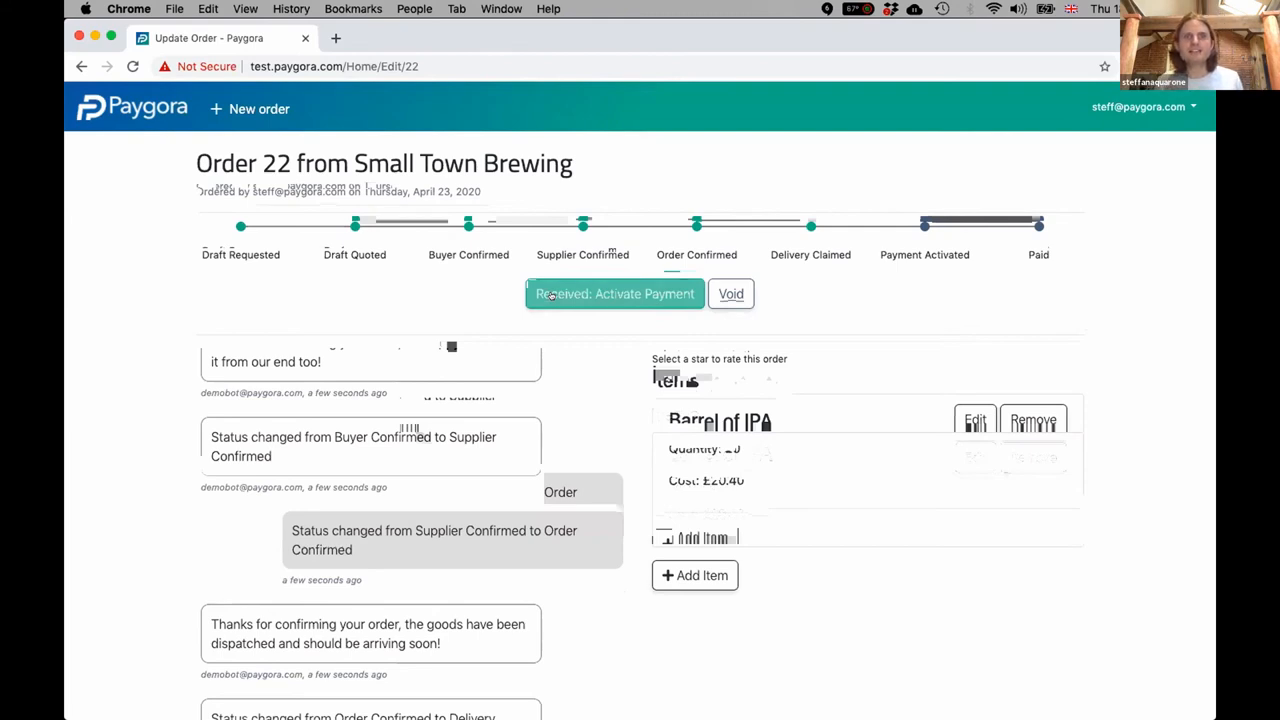
pyautogui.click(613, 292)
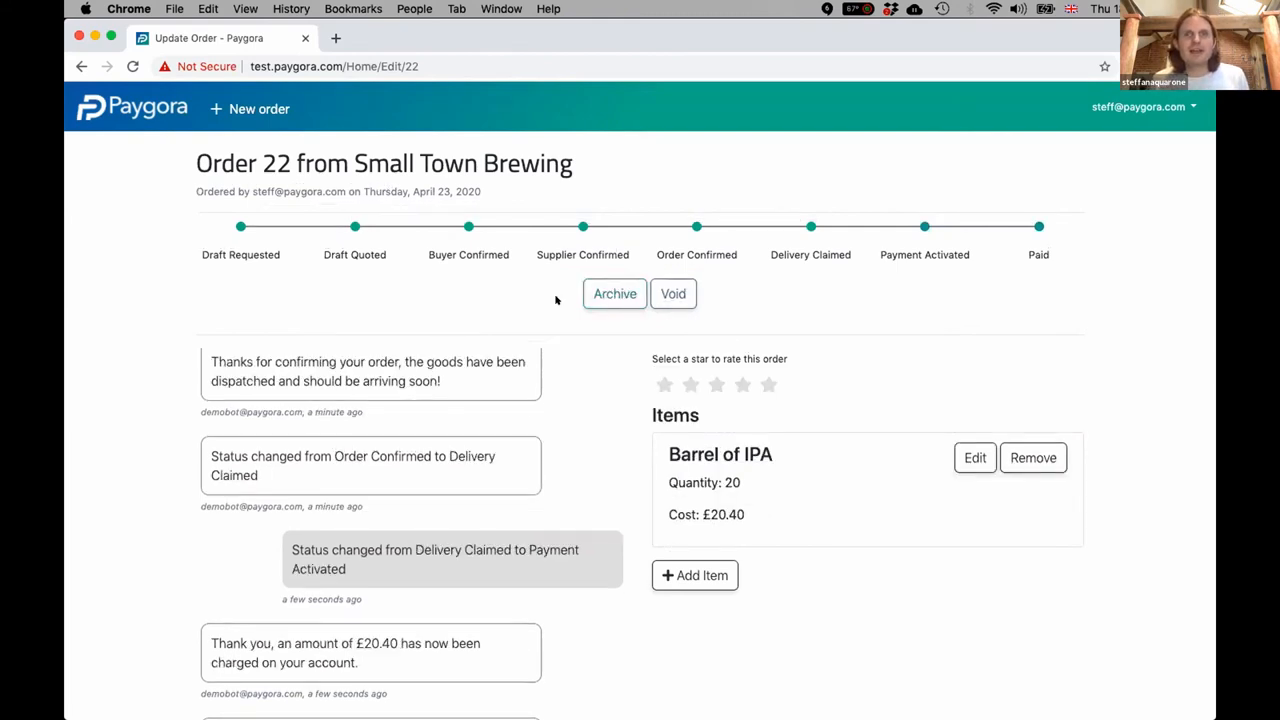